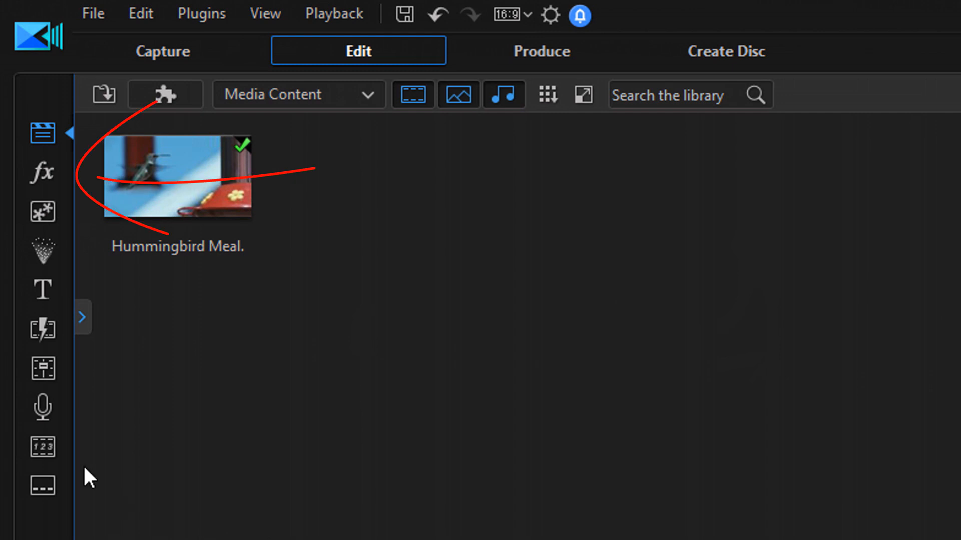
pyautogui.moveTo(42, 172)
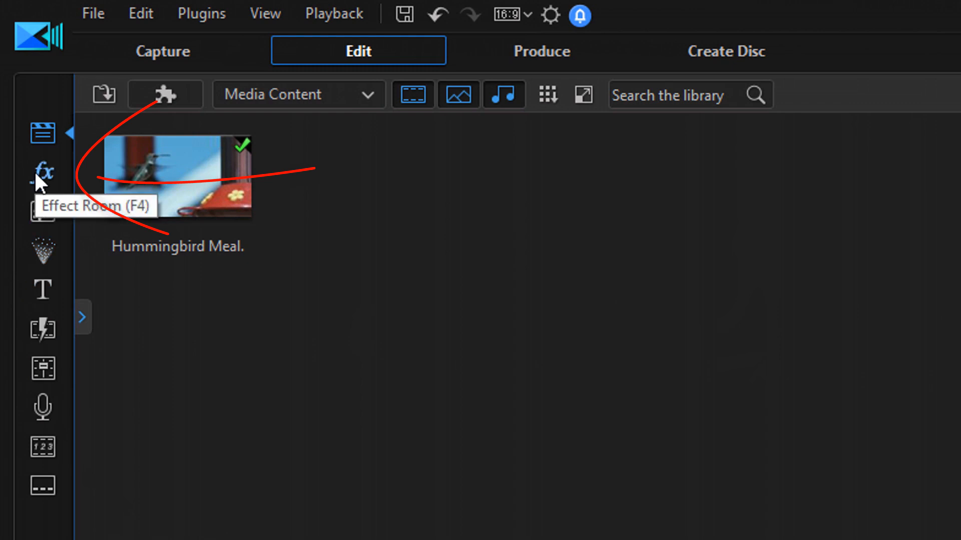
# Show the video effects library with its Particle, Special, Style and Visual categories.
pyautogui.click(42, 171)
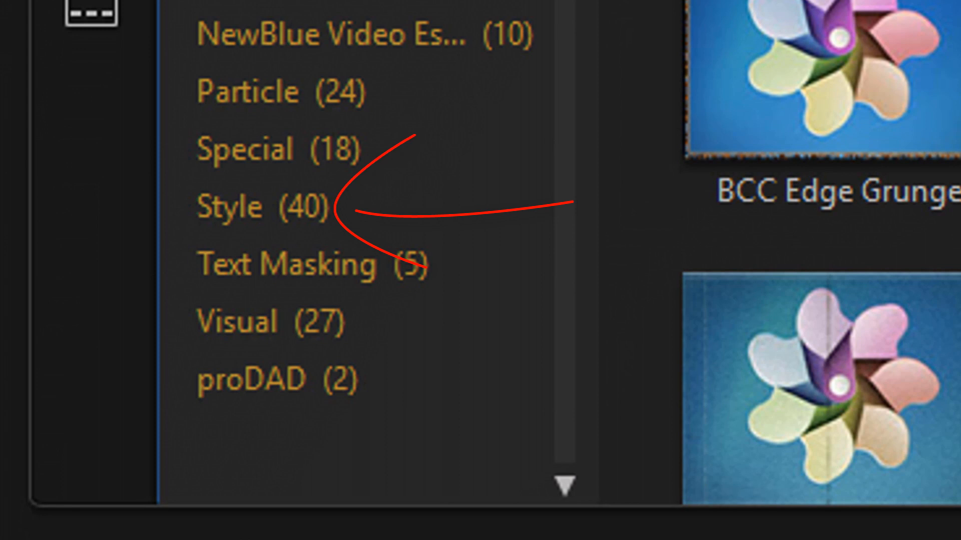
pyautogui.moveTo(245, 206)
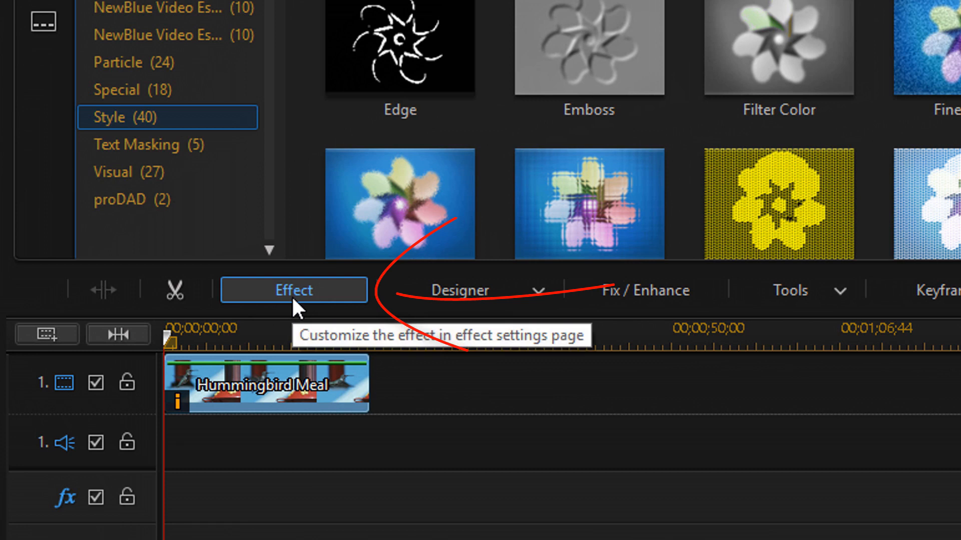
# Bring up the Filter Color settings and its Focus Color picker for the Hummingbird Meal clip.
pyautogui.click(293, 290)
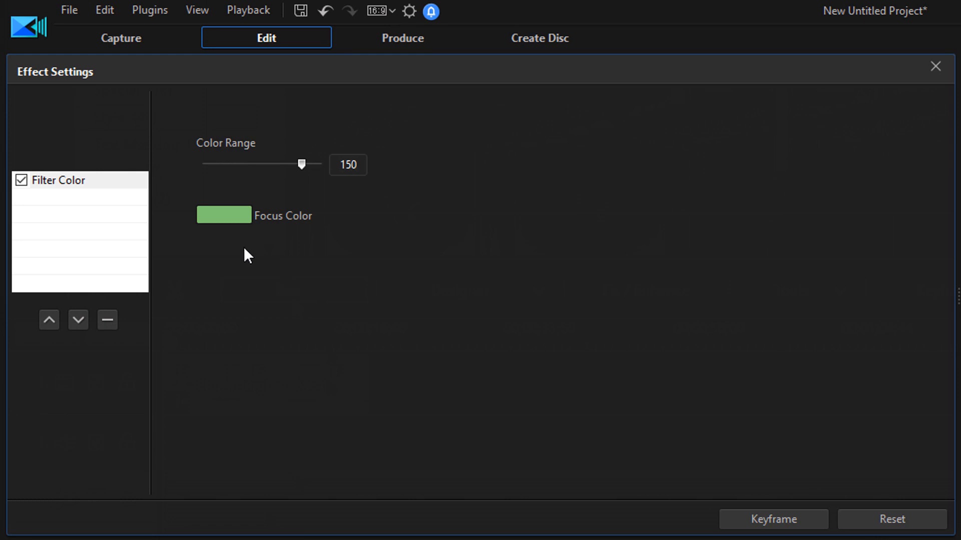
pyautogui.moveTo(234, 220)
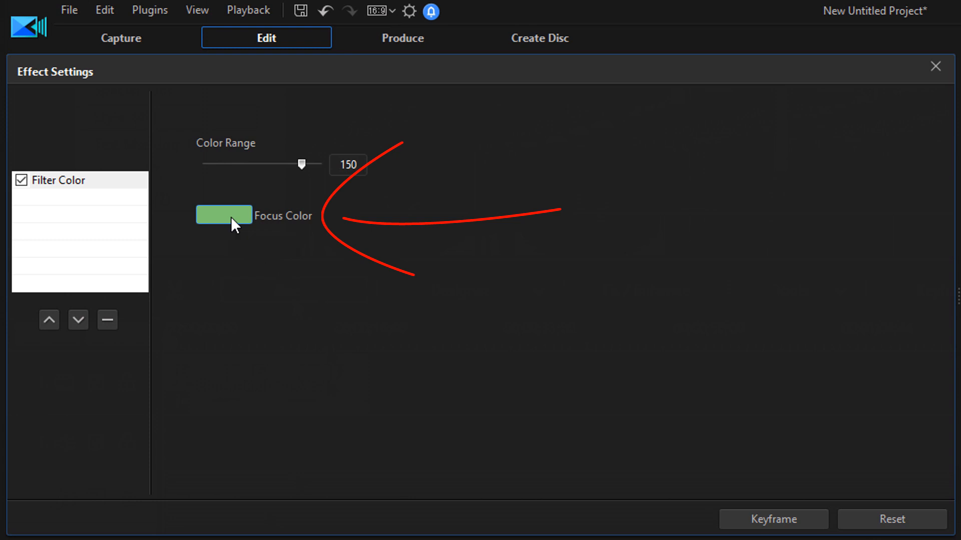
pyautogui.click(223, 215)
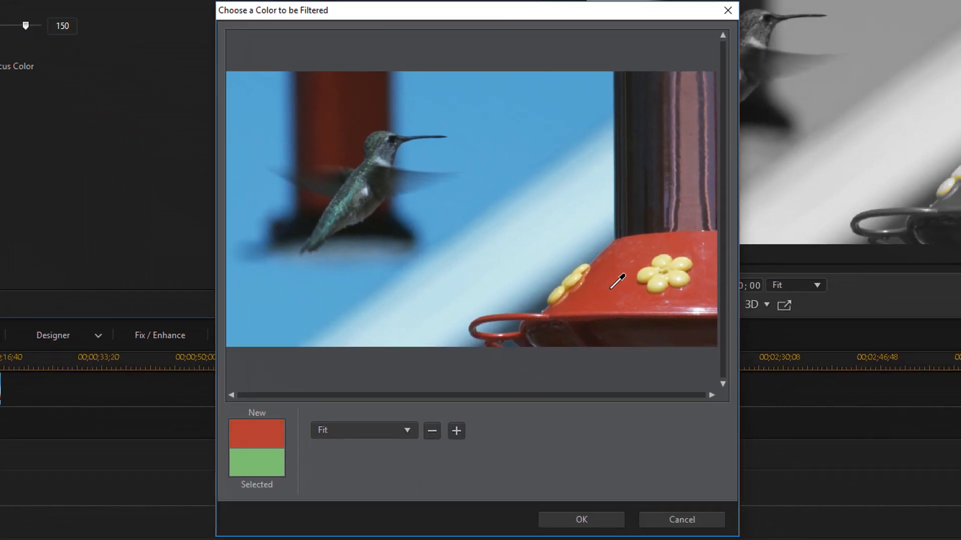
# Sample the feeder's red with the eyedropper and confirm it as the colour kept in colour.
pyautogui.click(607, 287)
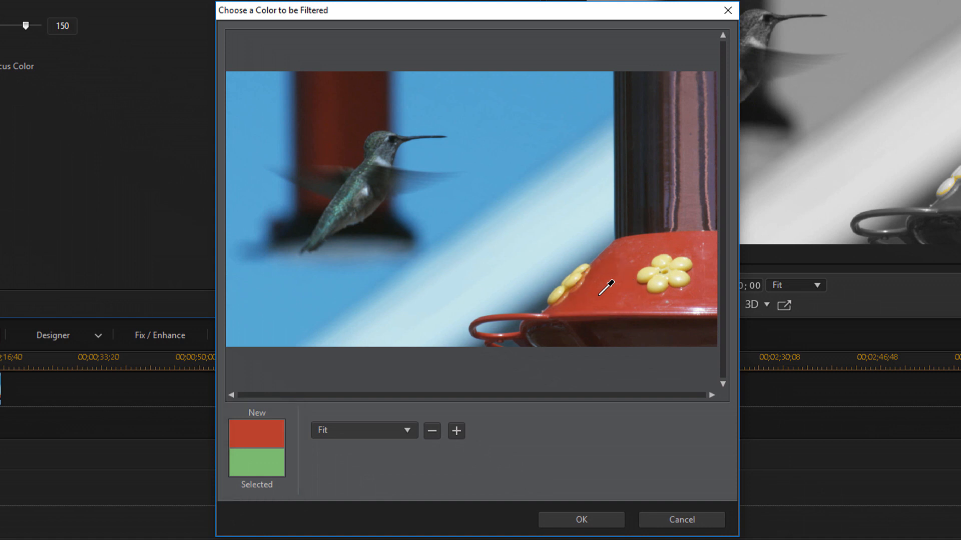
pyautogui.click(606, 287)
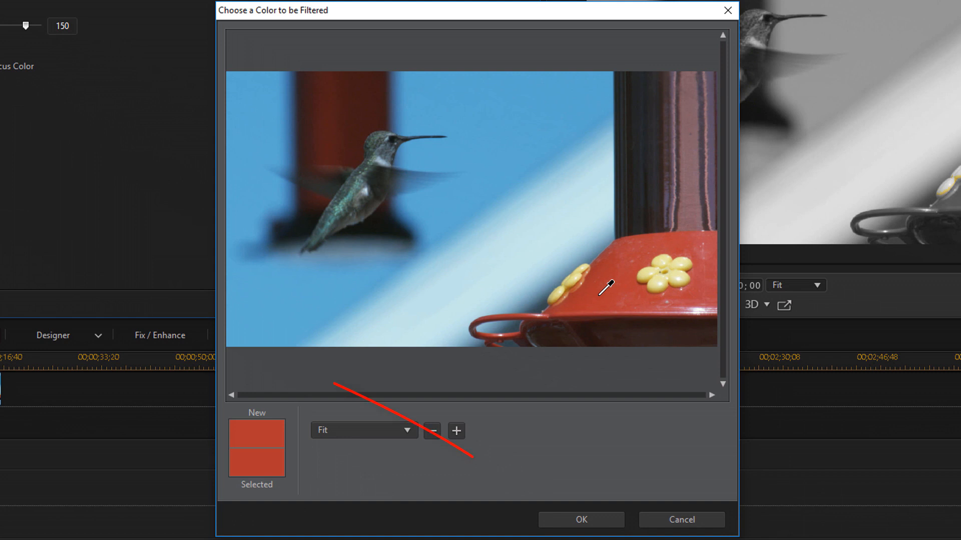
pyautogui.click(579, 519)
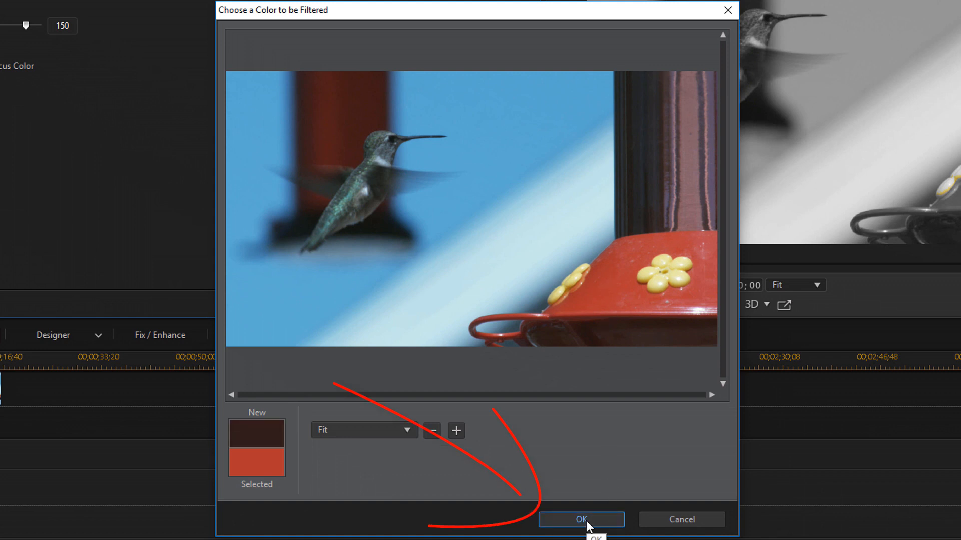
pyautogui.click(579, 519)
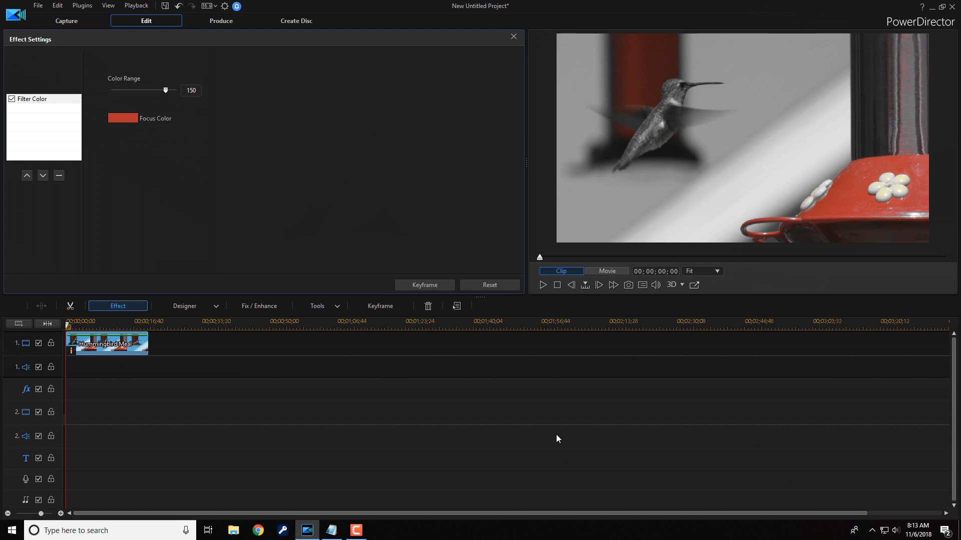
pyautogui.moveTo(558, 438)
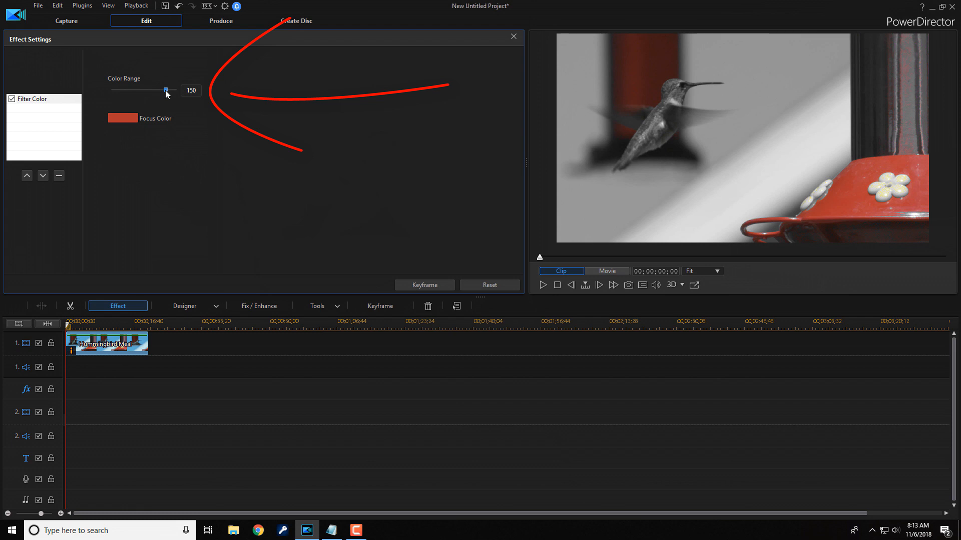
# Sweep the Color Range slider from 0 through 29, 49, 91, 120, 147 up to 180 to compare results.
pyautogui.moveTo(165, 91); pyautogui.dragTo(145, 91)
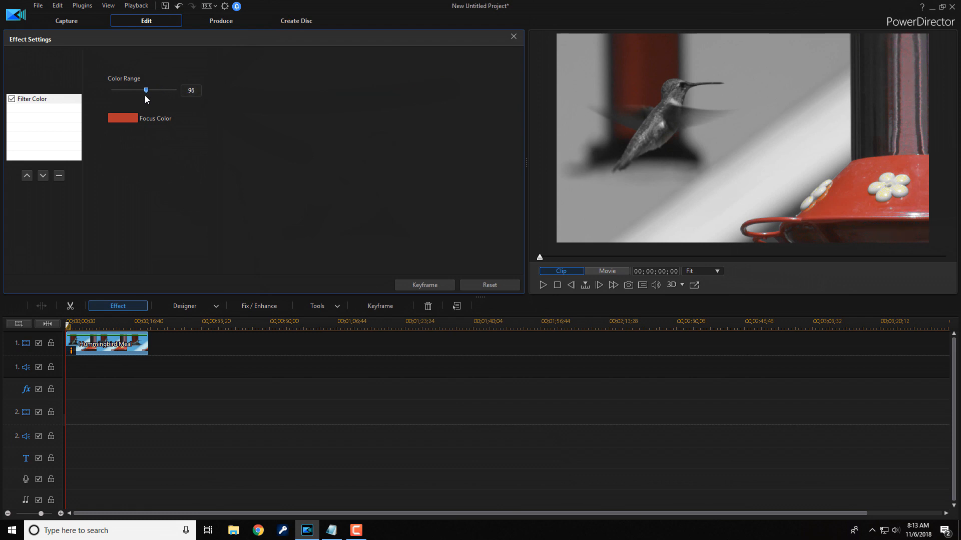
pyautogui.moveTo(145, 90); pyautogui.dragTo(111, 90)
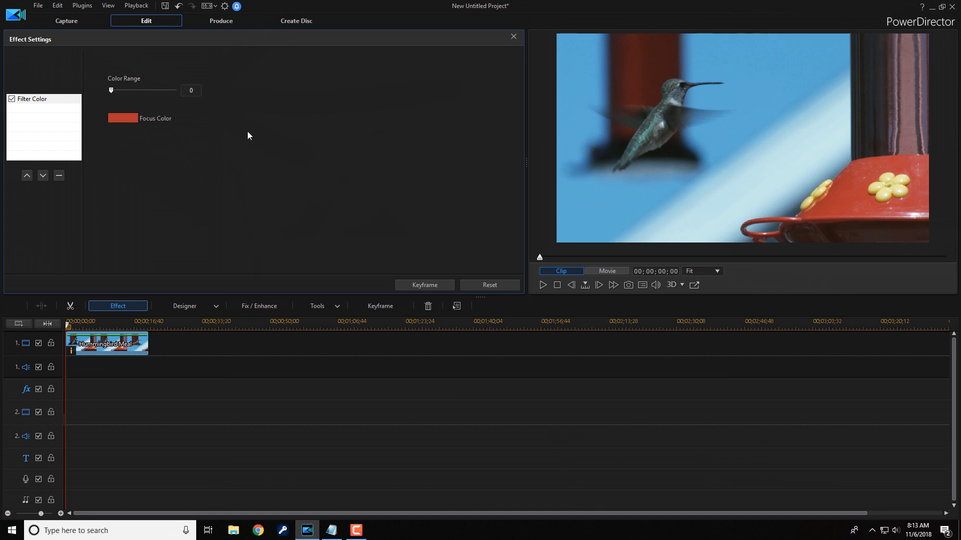
pyautogui.moveTo(127, 96)
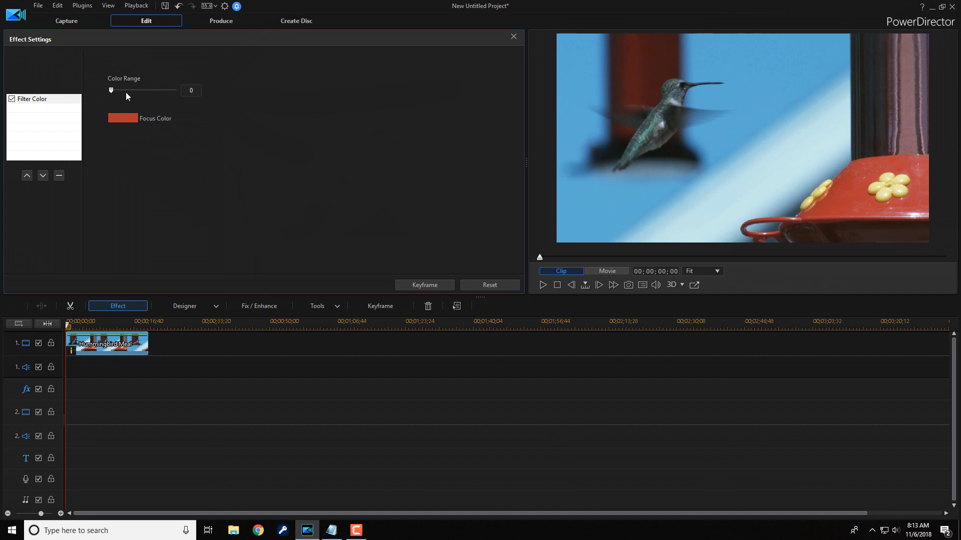
pyautogui.moveTo(111, 89); pyautogui.dragTo(121, 89)
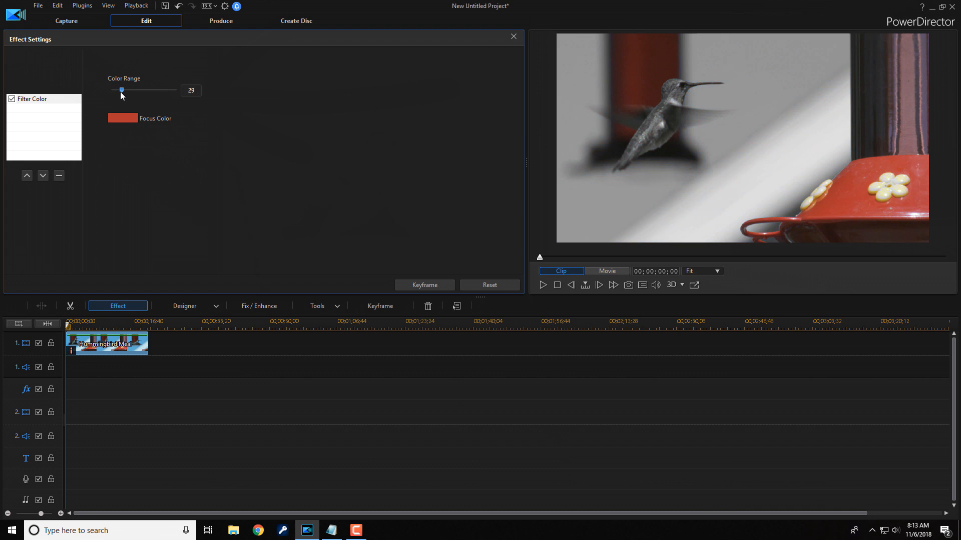
pyautogui.moveTo(121, 89); pyautogui.dragTo(129, 89)
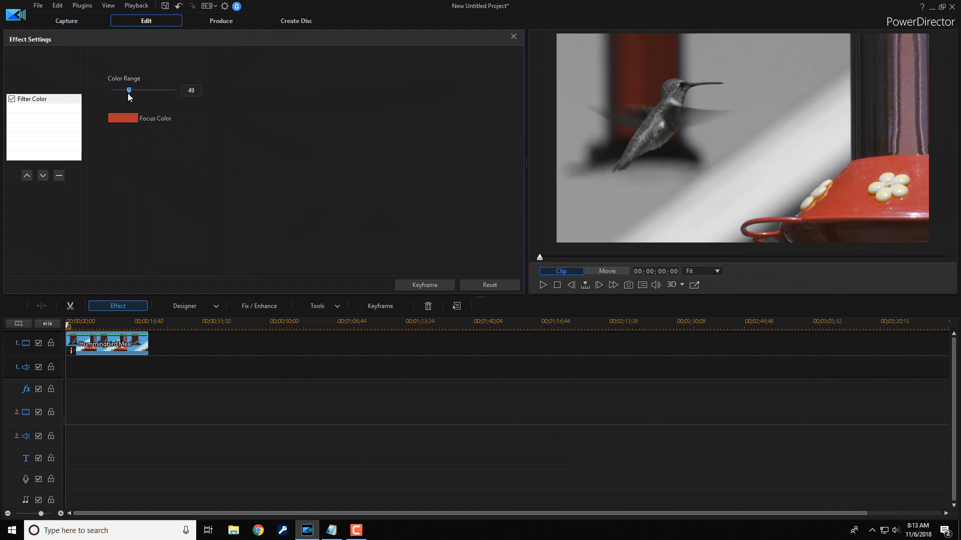
pyautogui.moveTo(129, 89); pyautogui.dragTo(144, 89)
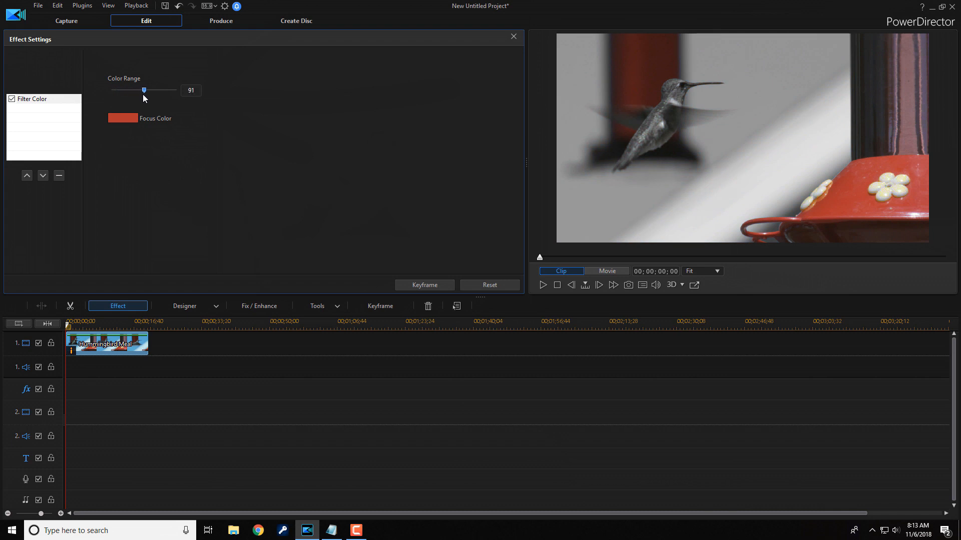
pyautogui.moveTo(144, 89); pyautogui.dragTo(150, 89)
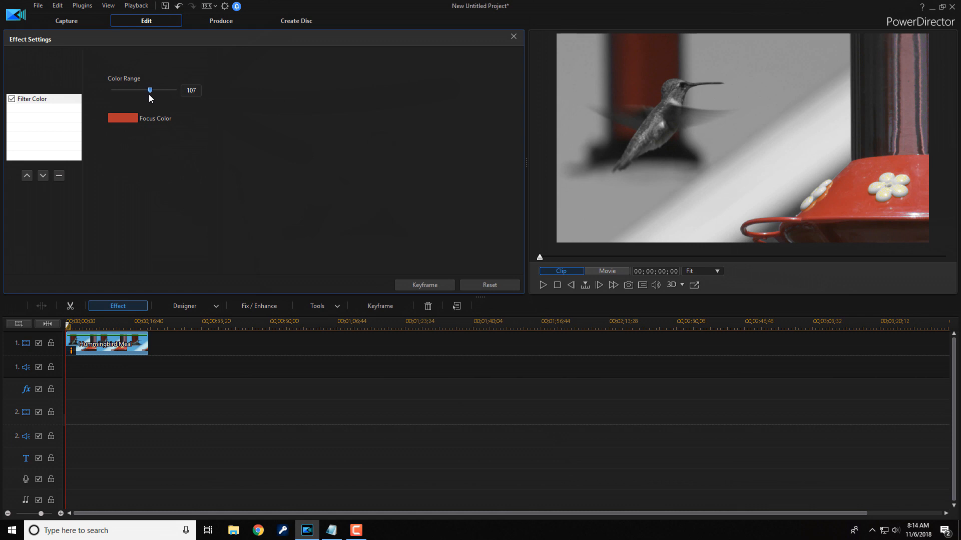
pyautogui.moveTo(150, 90); pyautogui.dragTo(154, 90)
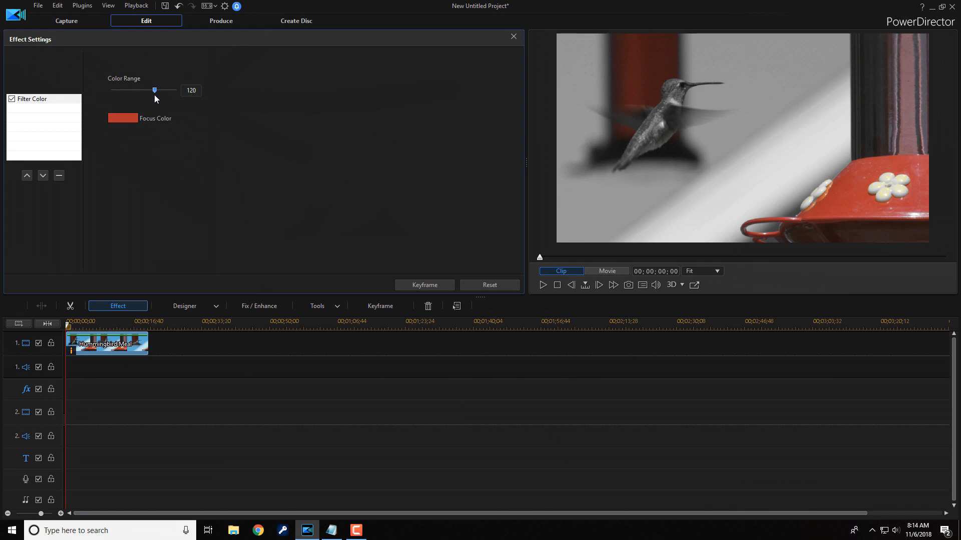
pyautogui.moveTo(155, 90); pyautogui.dragTo(158, 90)
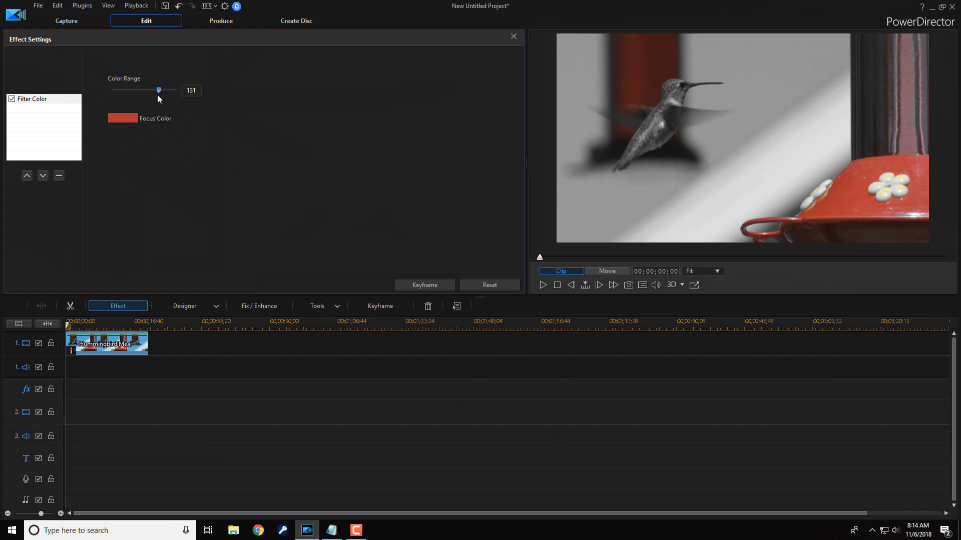
pyautogui.moveTo(158, 91); pyautogui.dragTo(164, 90)
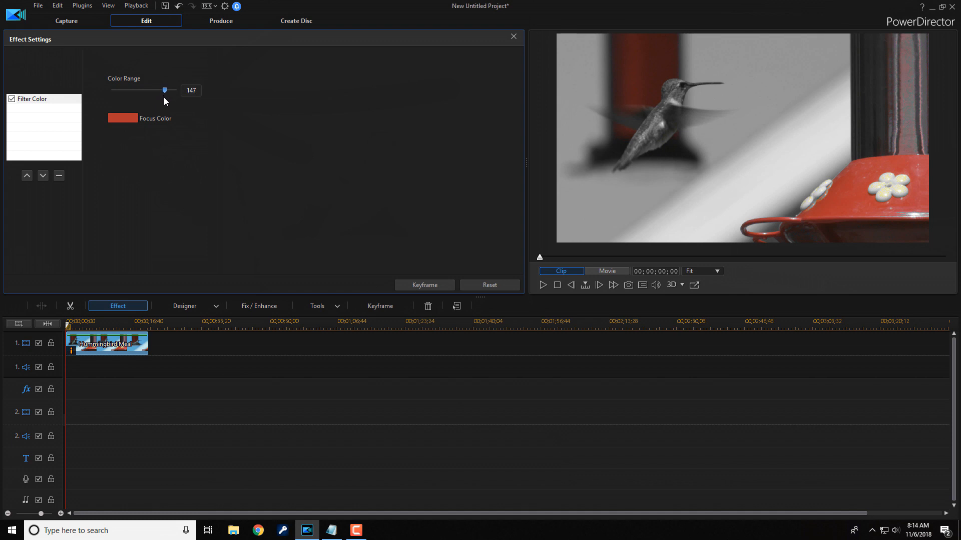
pyautogui.moveTo(163, 90); pyautogui.dragTo(177, 90)
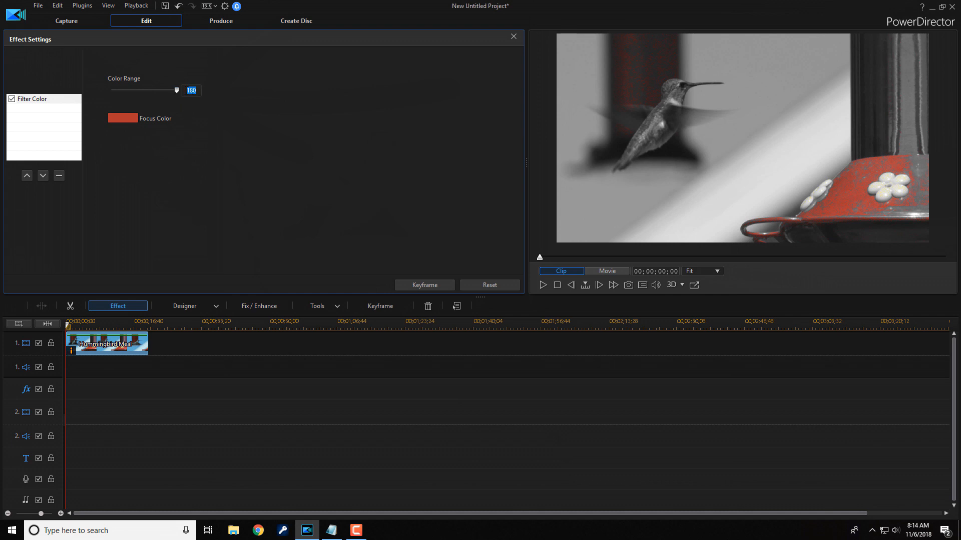
# Set the Color Range to 150 and play the clip to preview the red feeder against grey.
pyautogui.write('150')
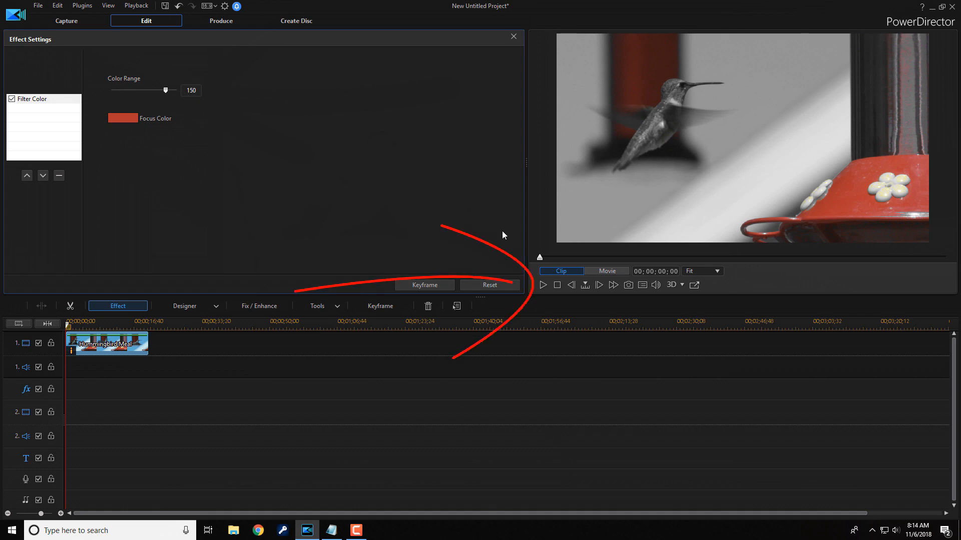
pyautogui.moveTo(542, 286)
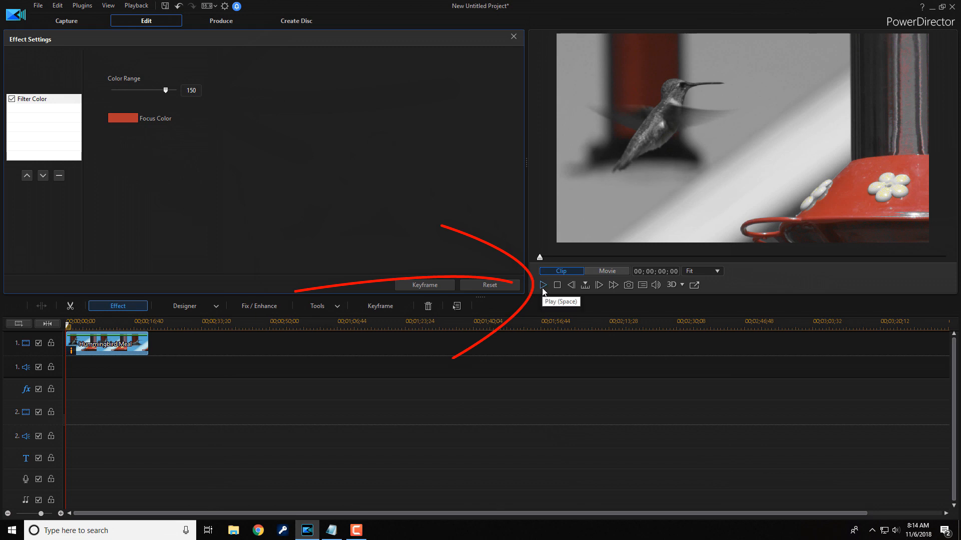
pyautogui.click(543, 285)
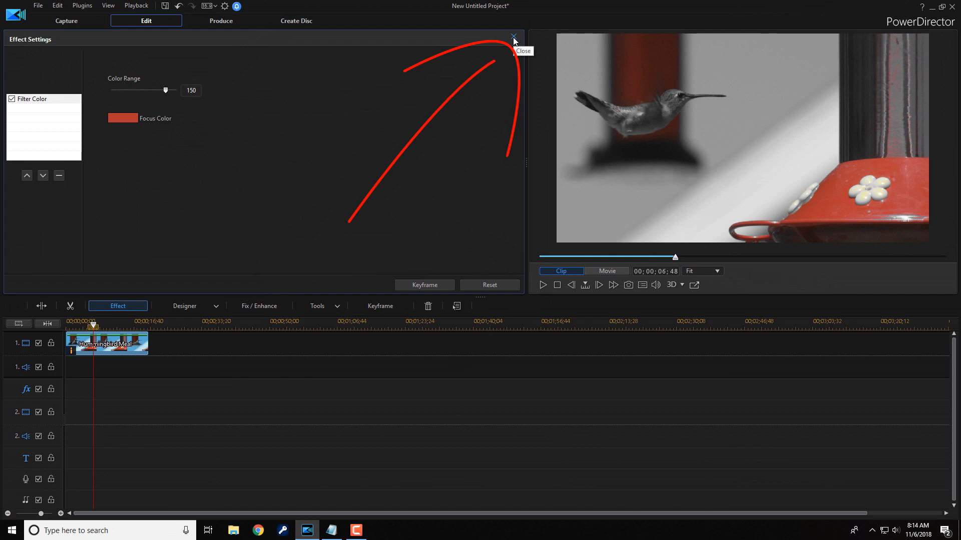
# Close the Filter Color settings and return the playhead to 00;00;00;00.
pyautogui.click(512, 37)
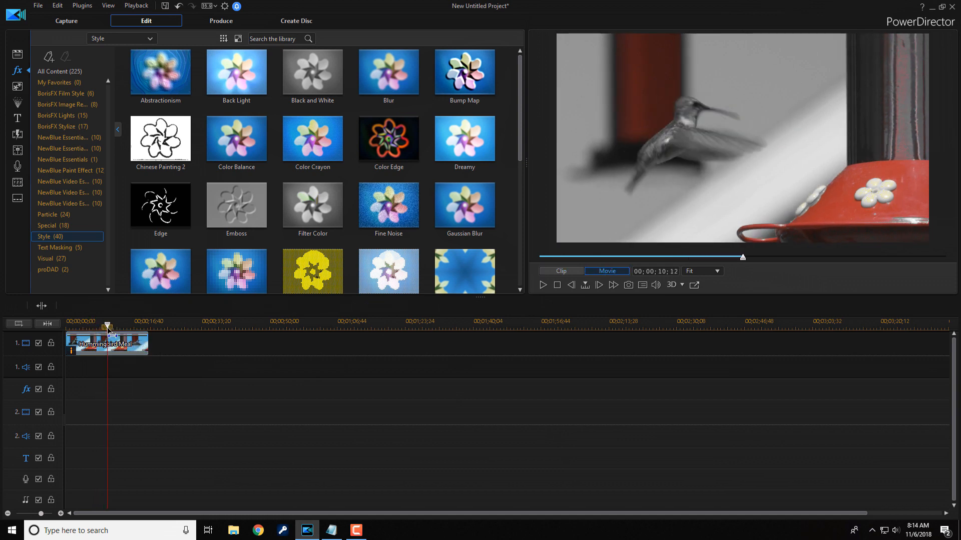
pyautogui.moveTo(107, 325); pyautogui.dragTo(83, 325)
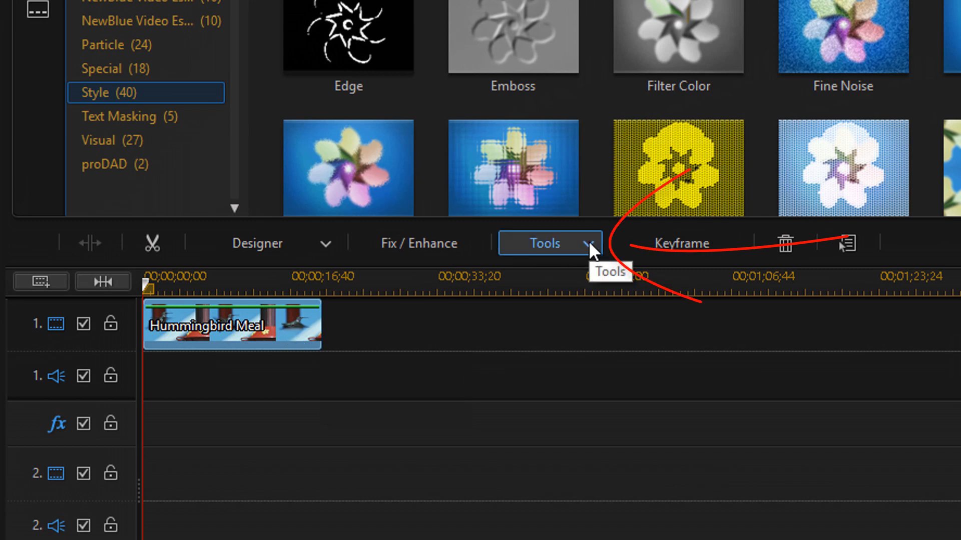
# Send the Hummingbird Meal clip to ColorDirector from the timeline's Tools list.
pyautogui.click(544, 242)
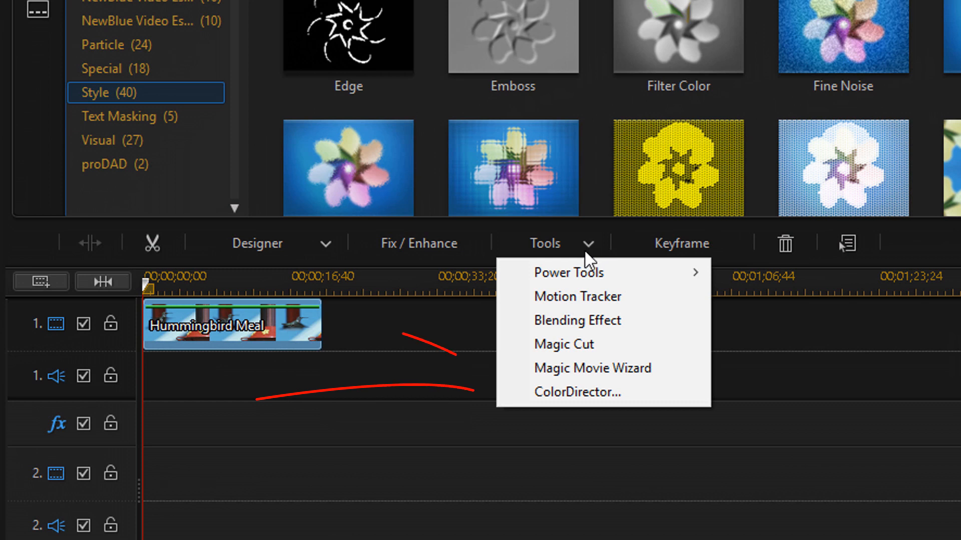
pyautogui.moveTo(577, 392)
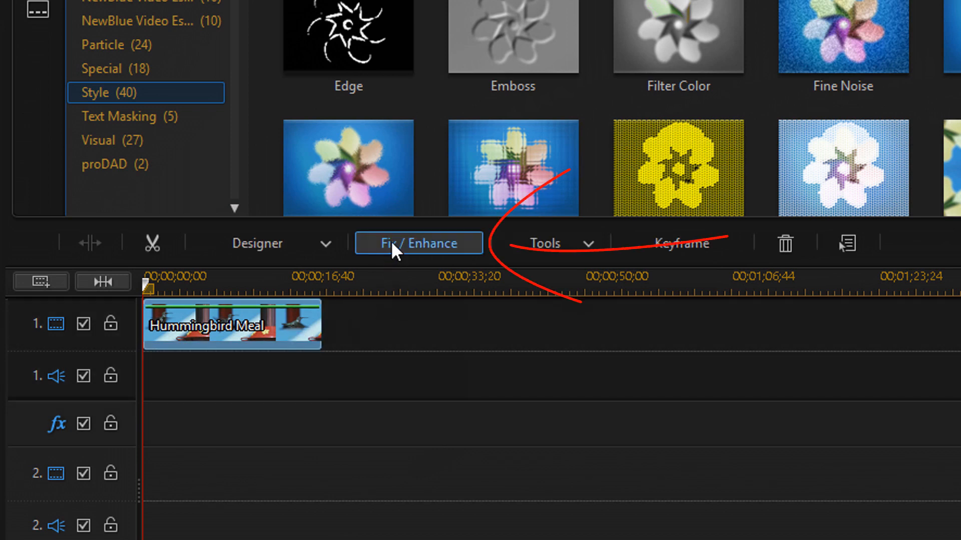
pyautogui.moveTo(418, 243)
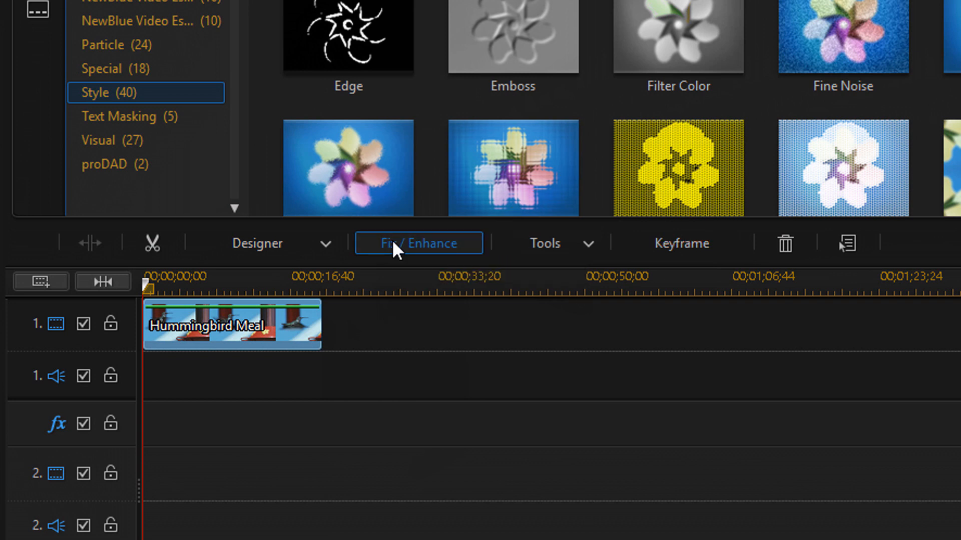
pyautogui.click(418, 242)
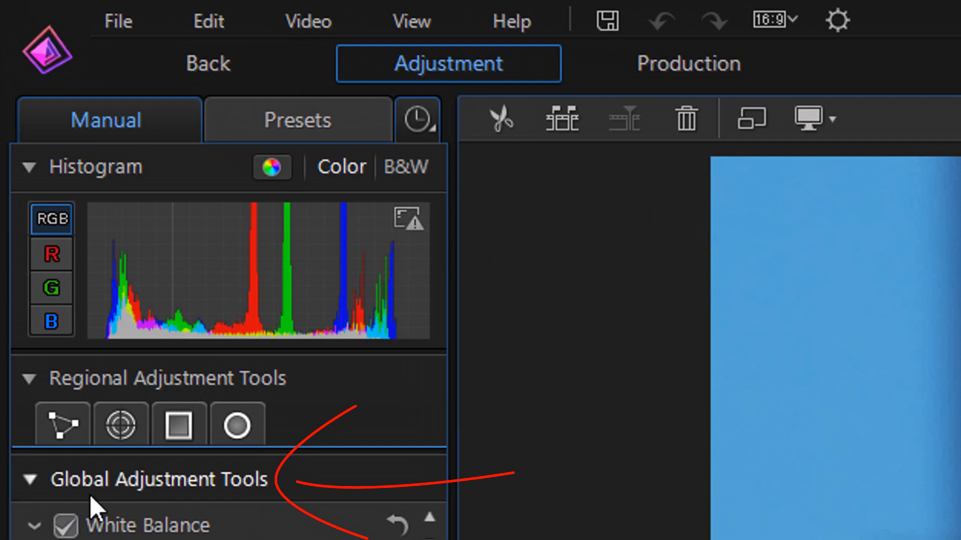
pyautogui.moveTo(187, 505)
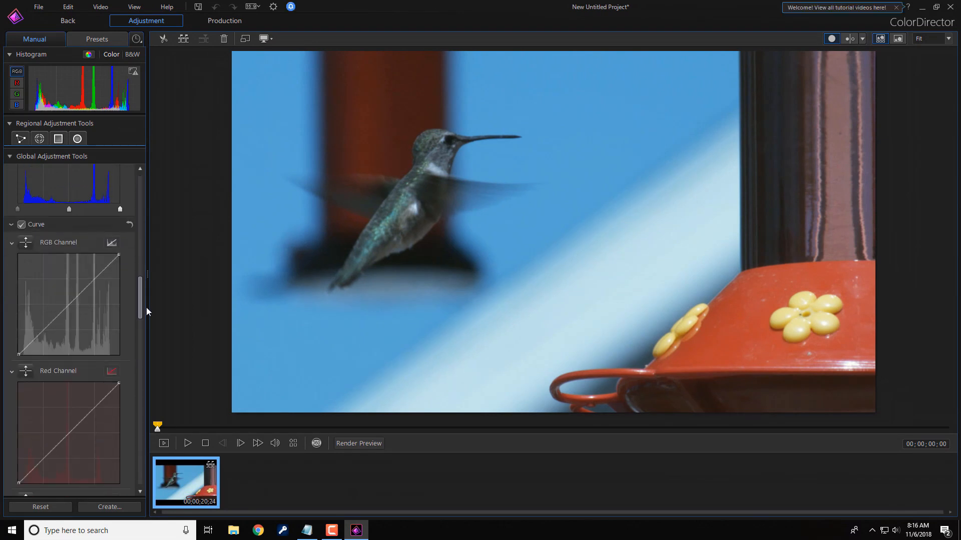
pyautogui.scroll(-3)
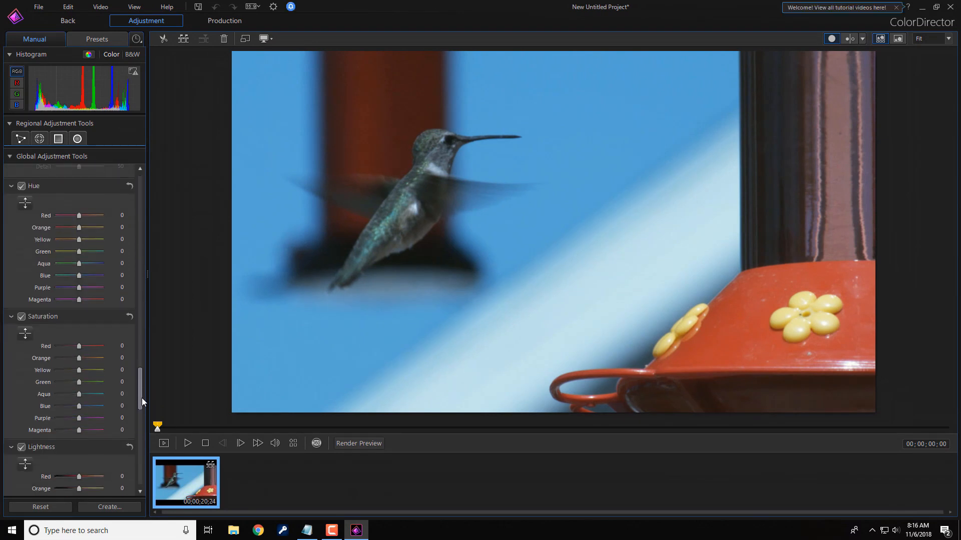
pyautogui.scroll(-3)
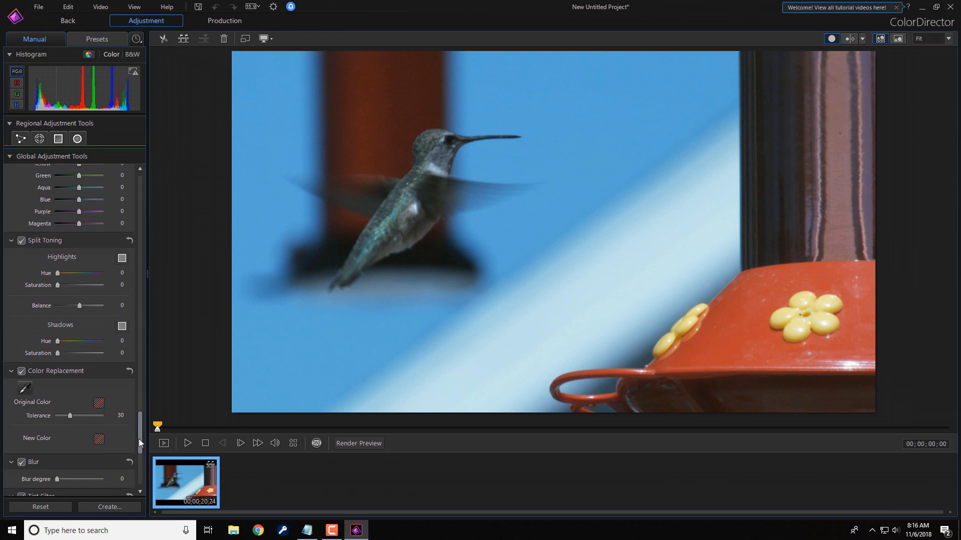
pyautogui.scroll(-3)
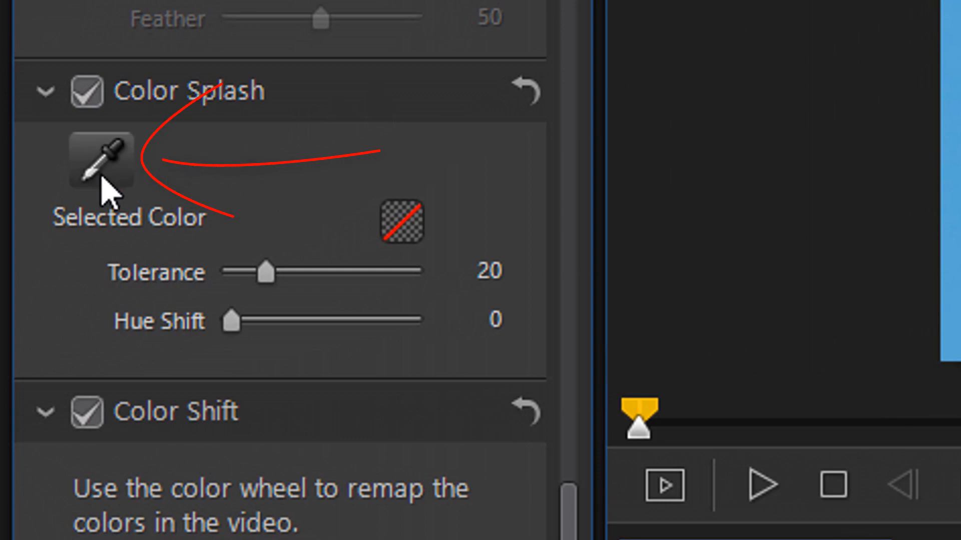
# Use the Color Splash eyedropper, dismiss the hidden-adjustments notice, and sample the feeder's red as the kept colour.
pyautogui.click(100, 161)
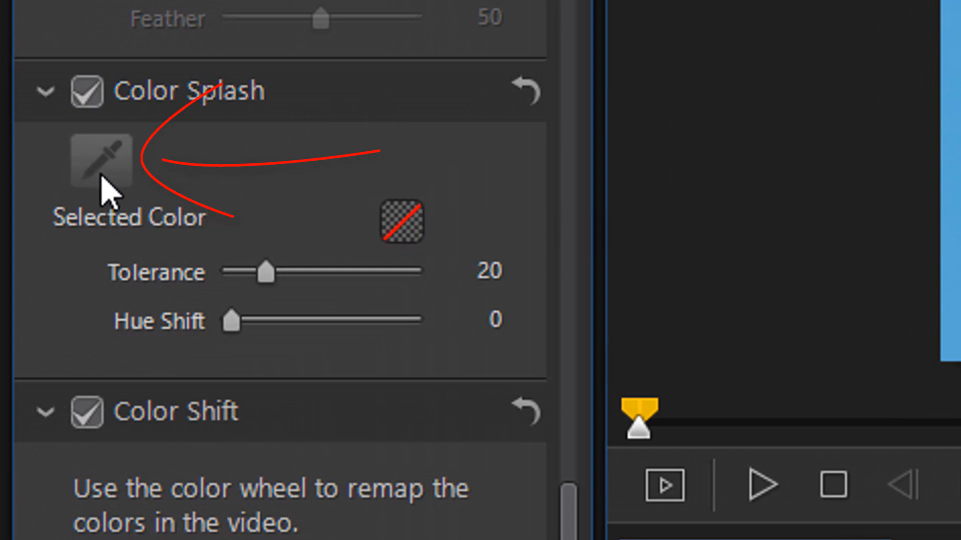
pyautogui.click(101, 160)
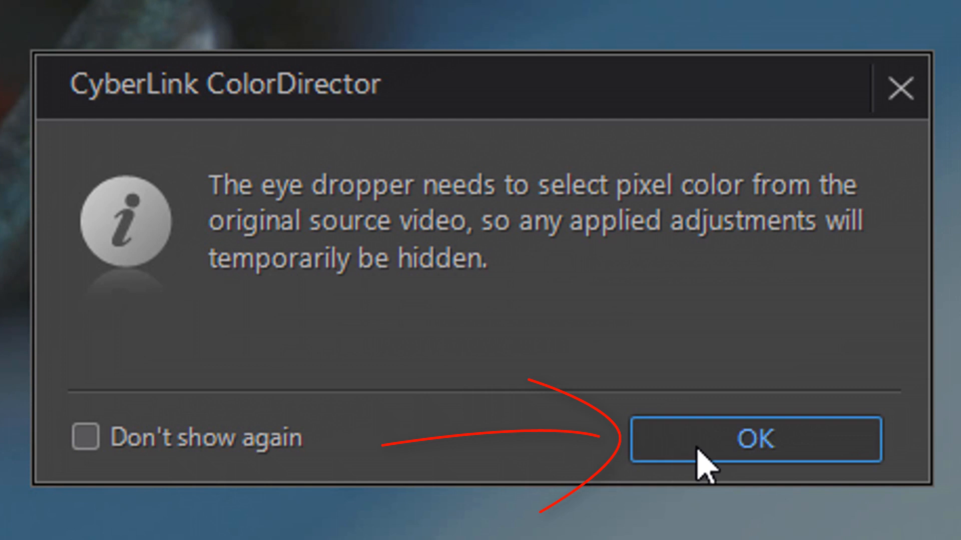
pyautogui.click(754, 438)
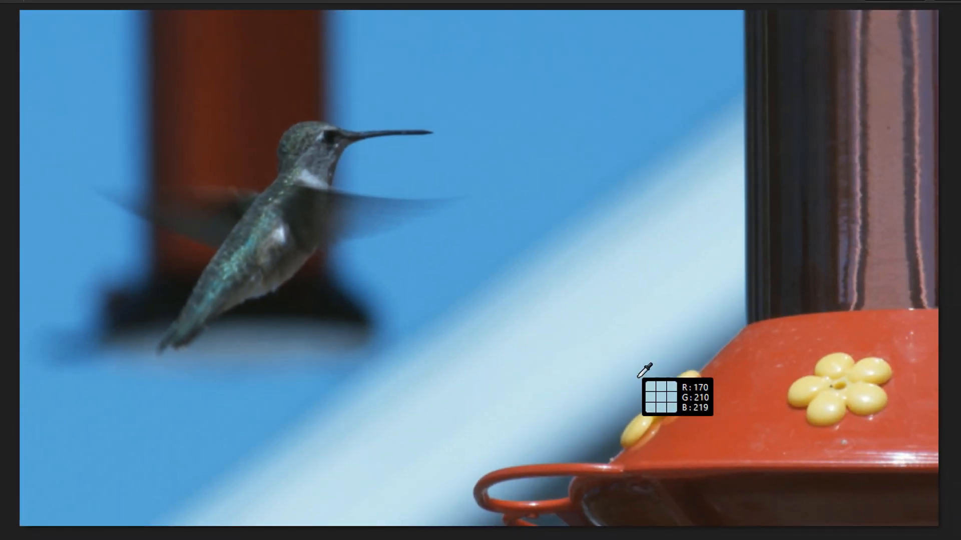
pyautogui.moveTo(729, 413)
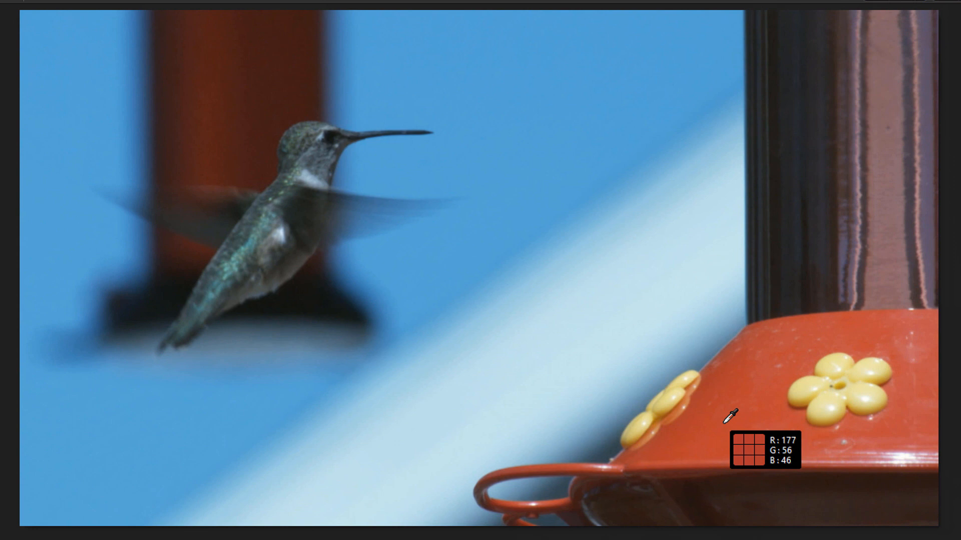
pyautogui.click(730, 418)
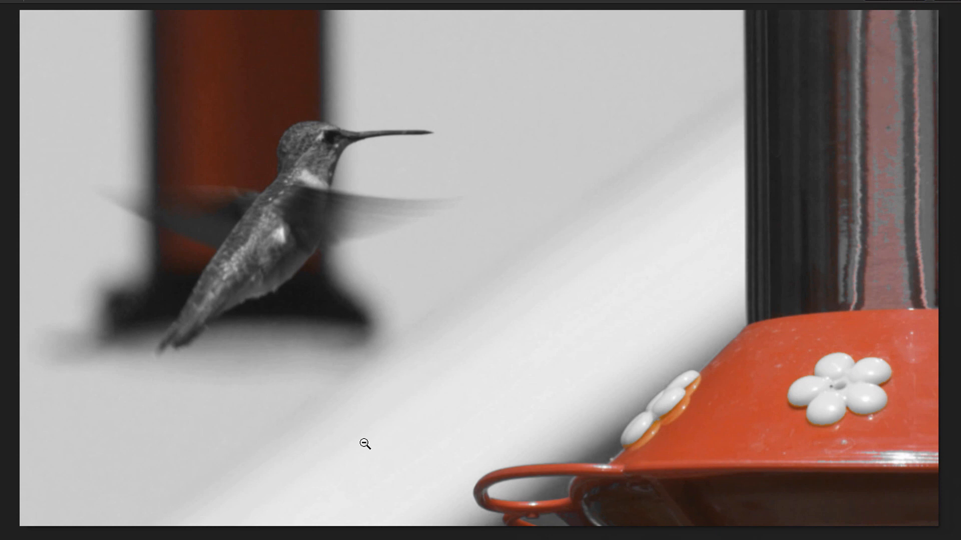
pyautogui.moveTo(383, 453)
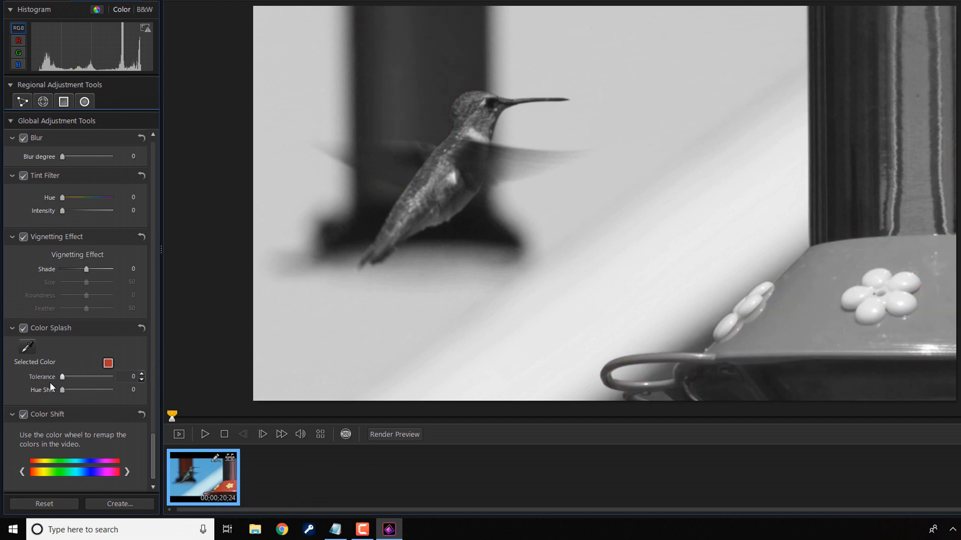
pyautogui.moveTo(63, 383)
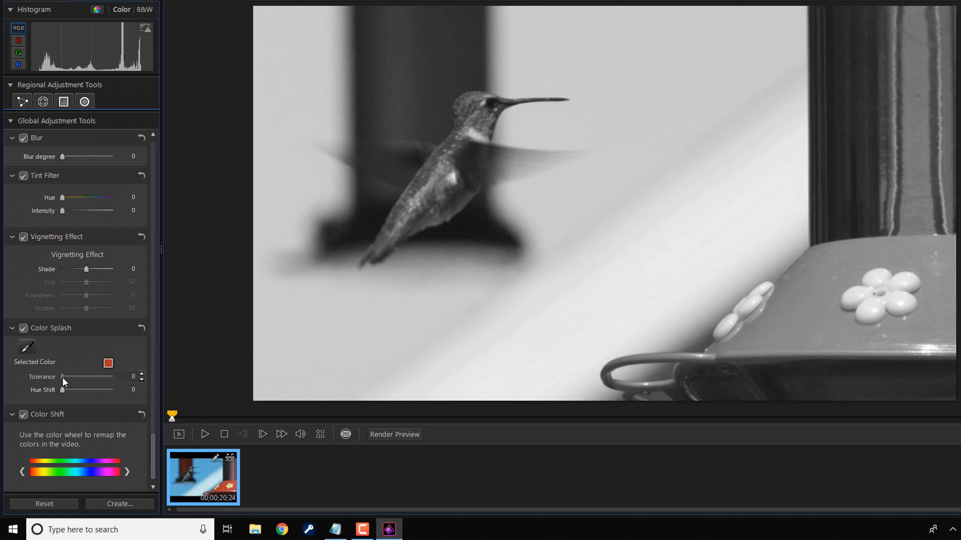
# Widen the Color Splash tolerance until the flowers show colour, then narrow it back to 20.
pyautogui.moveTo(61, 377); pyautogui.dragTo(80, 377)
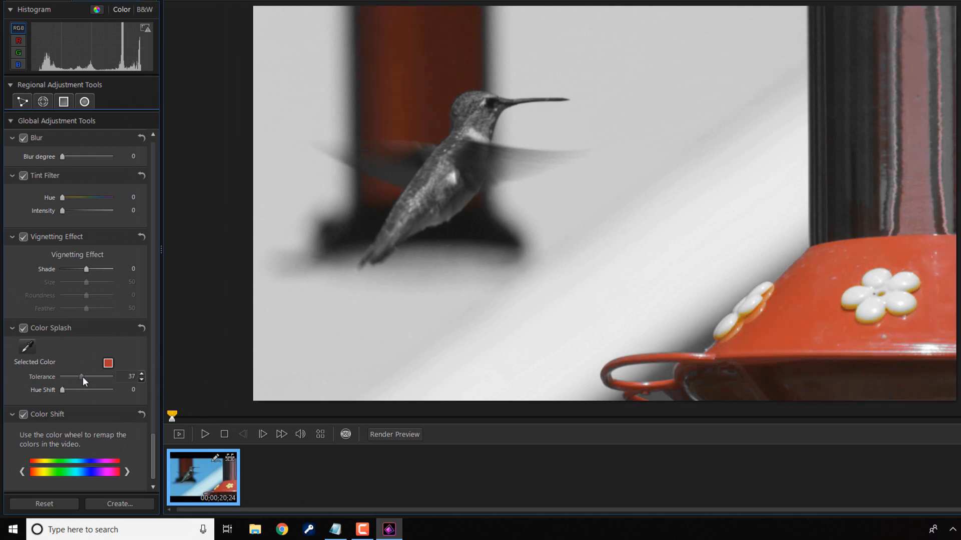
pyautogui.moveTo(81, 376); pyautogui.dragTo(110, 377)
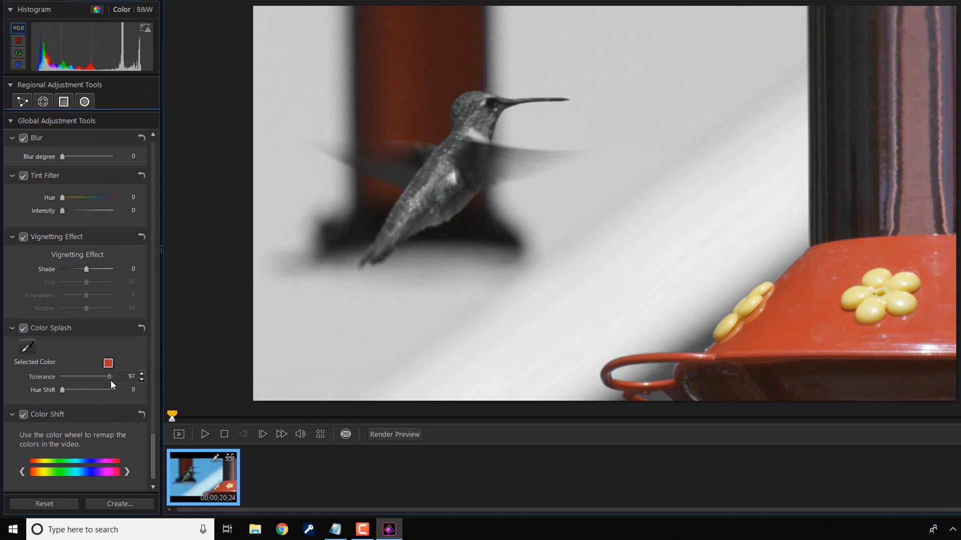
pyautogui.moveTo(108, 377); pyautogui.dragTo(114, 376)
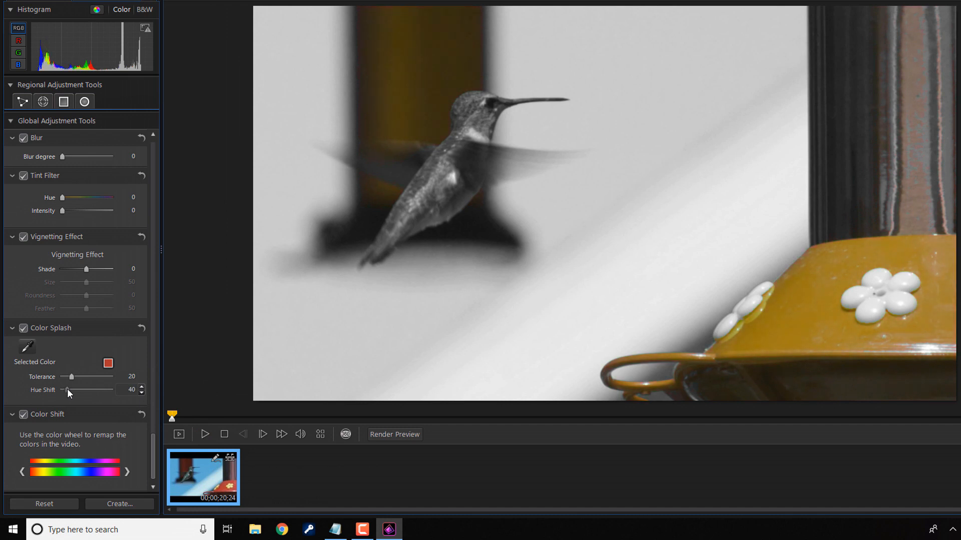
# Sweep the Hue Shift through green, teal, blue, purple and red, then settle at 220 so the feeder is blue.
pyautogui.moveTo(66, 389); pyautogui.dragTo(92, 389)
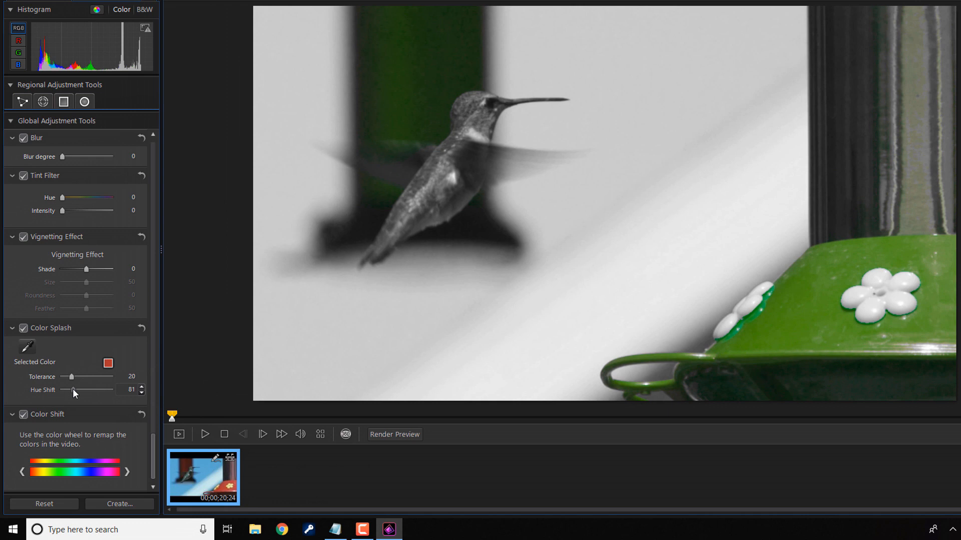
pyautogui.moveTo(72, 389); pyautogui.dragTo(81, 389)
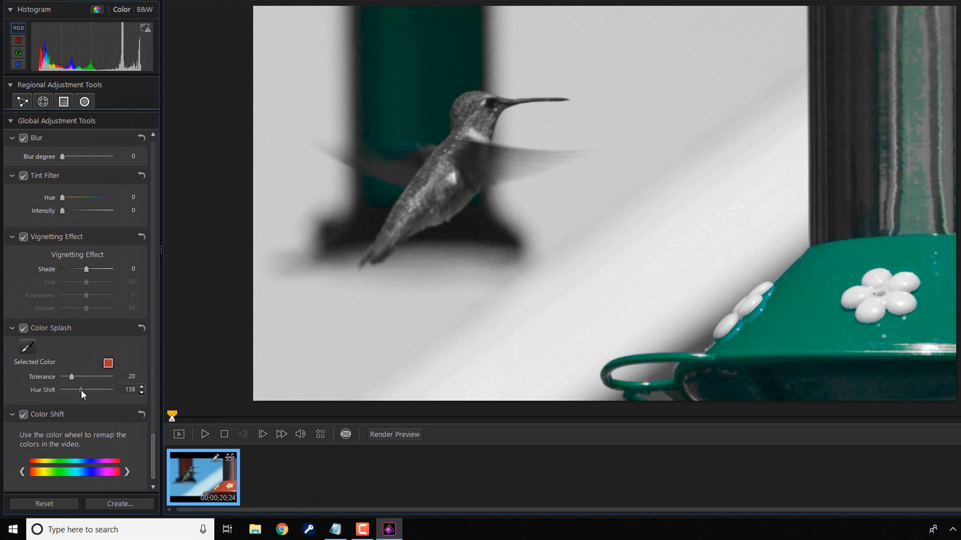
pyautogui.moveTo(80, 389); pyautogui.dragTo(89, 389)
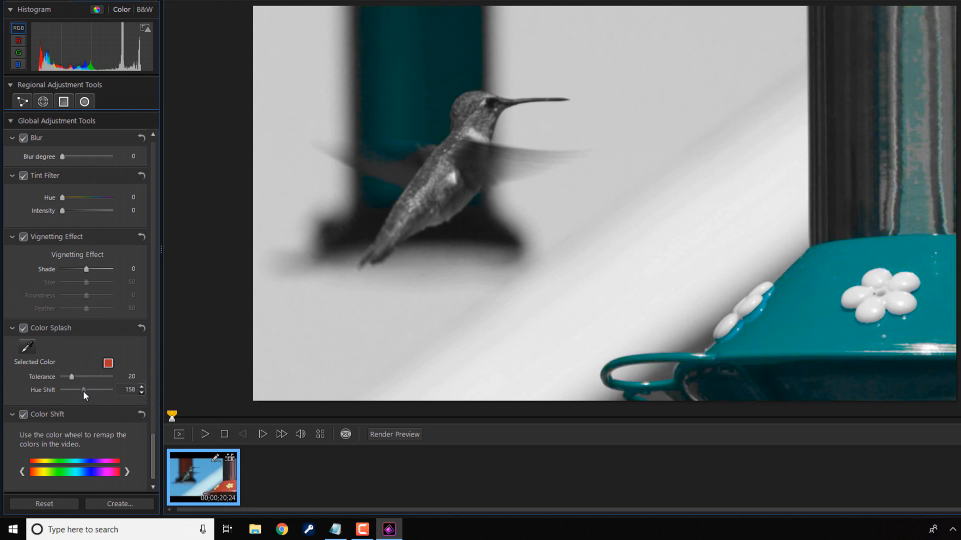
pyautogui.moveTo(84, 389); pyautogui.dragTo(88, 389)
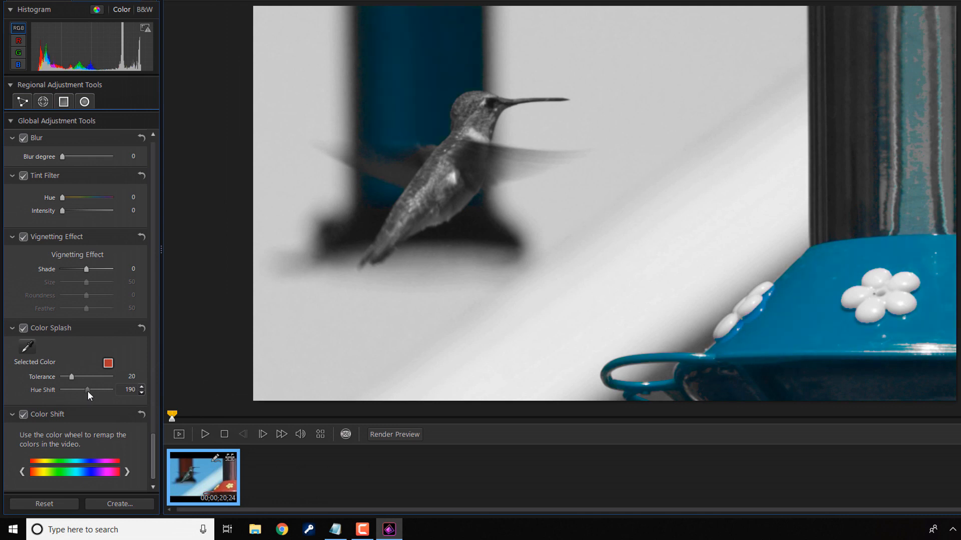
pyautogui.moveTo(87, 389); pyautogui.dragTo(92, 389)
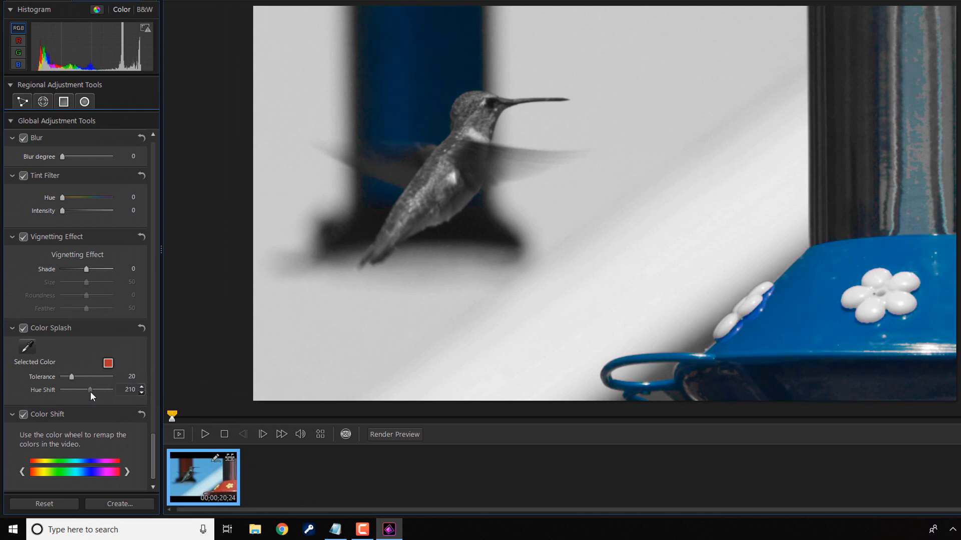
pyautogui.moveTo(91, 389); pyautogui.dragTo(98, 390)
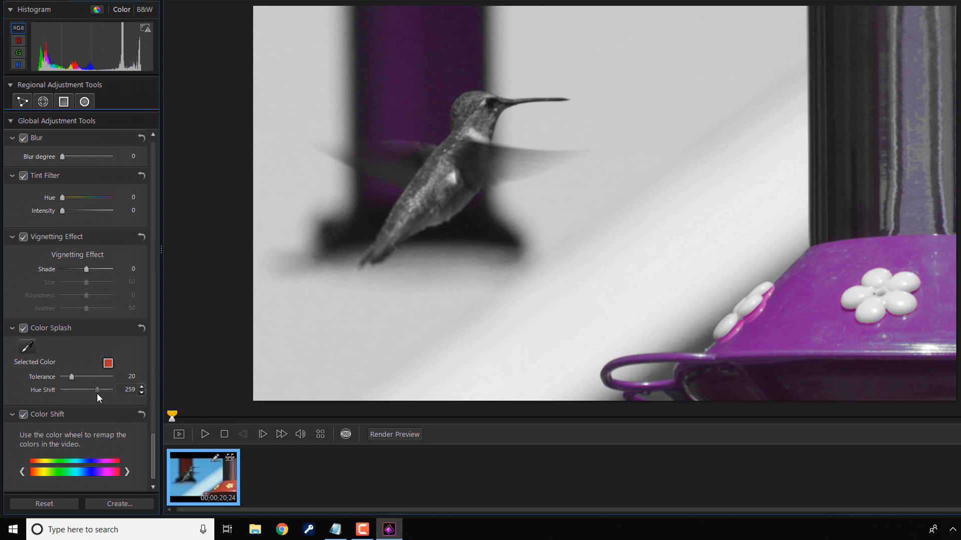
pyautogui.moveTo(98, 389); pyautogui.dragTo(109, 389)
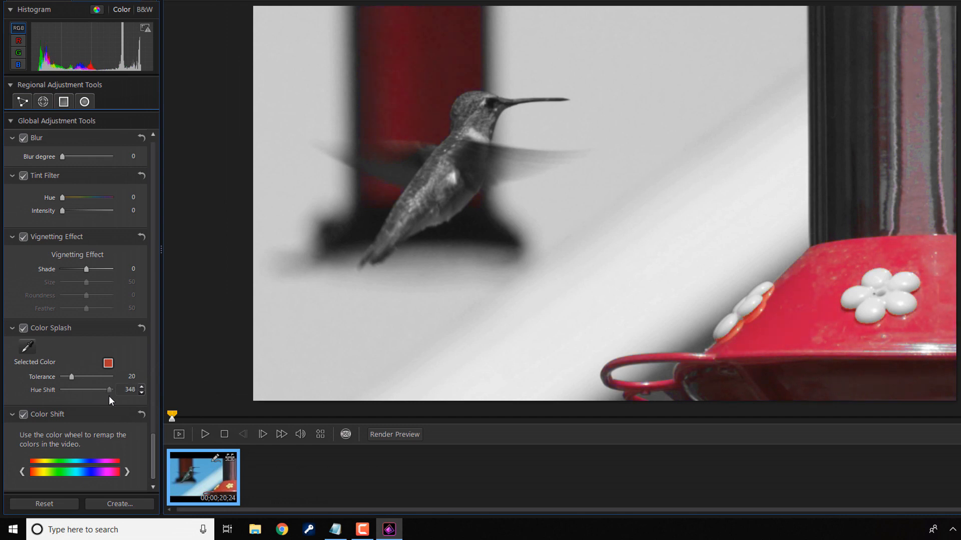
pyautogui.click(142, 387)
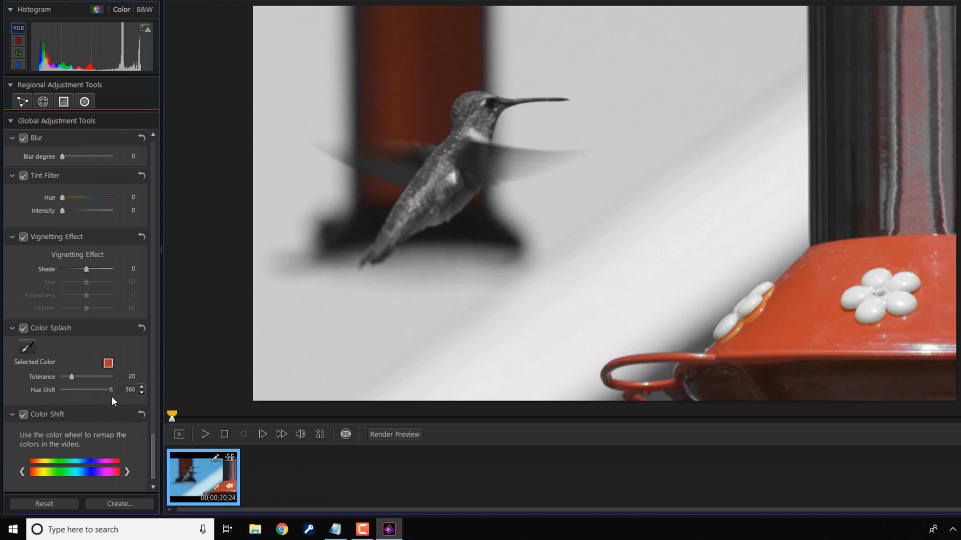
pyautogui.click(130, 392)
pyautogui.write('220')
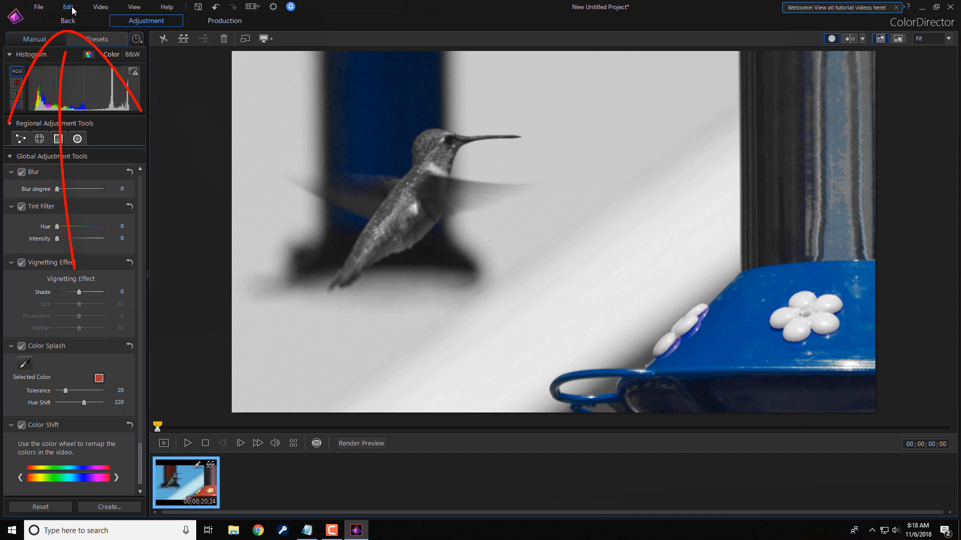
pyautogui.moveTo(68, 20)
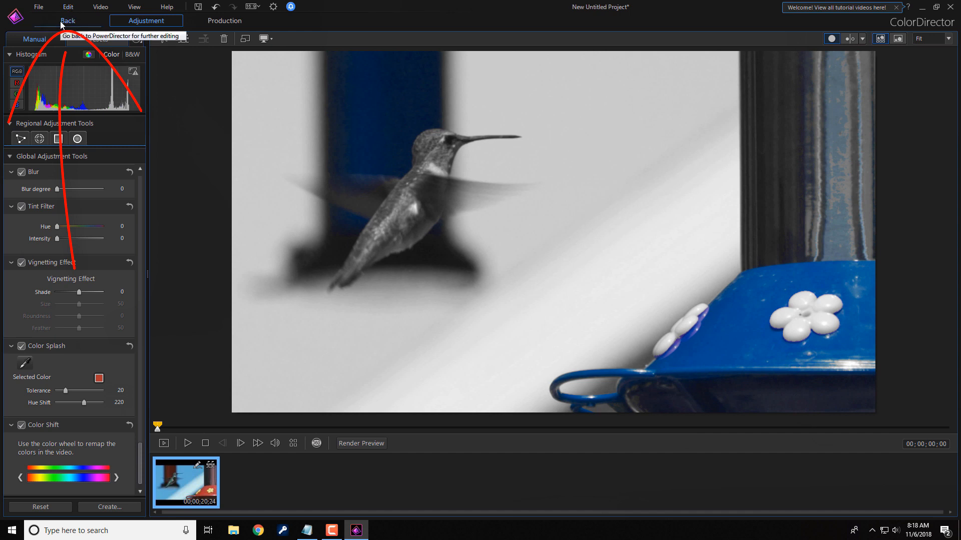
# Return to PowerDirector and toggle the ColorDirector fix to compare, leaving the blue-feeder grade on.
pyautogui.click(67, 20)
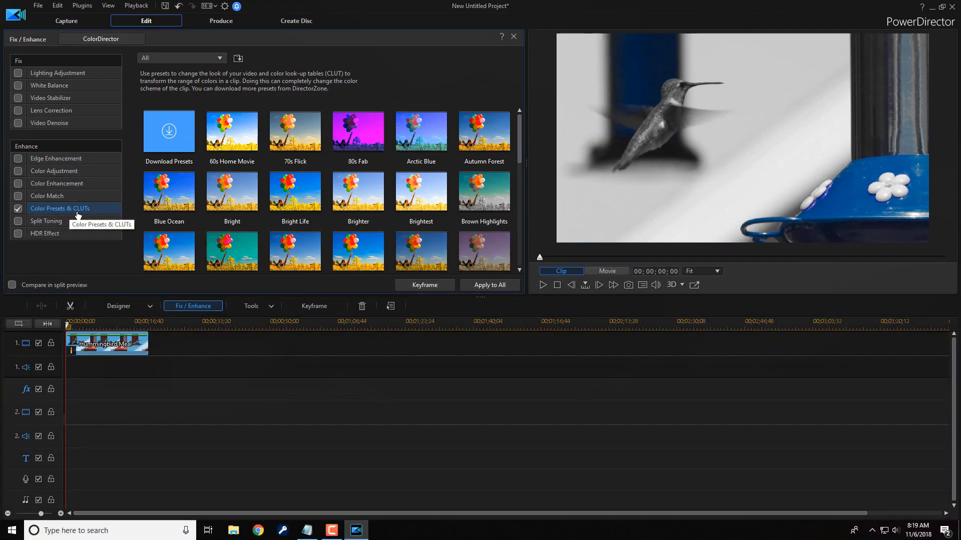
pyautogui.moveTo(388, 84)
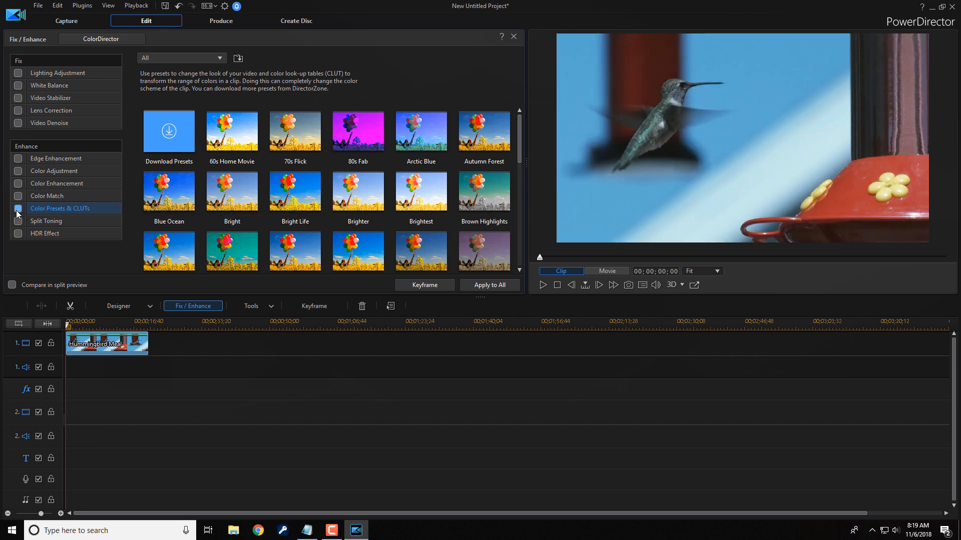
pyautogui.click(18, 208)
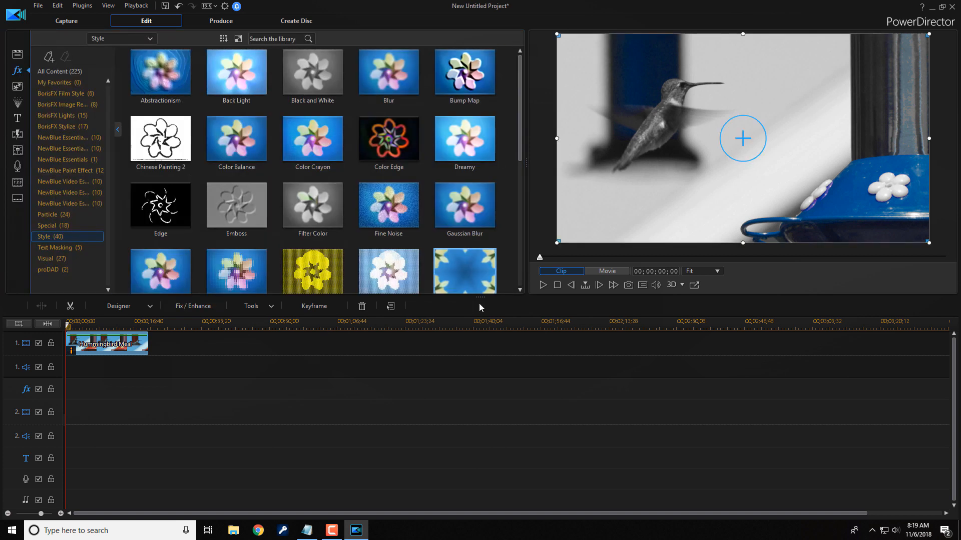
pyautogui.moveTo(542, 285)
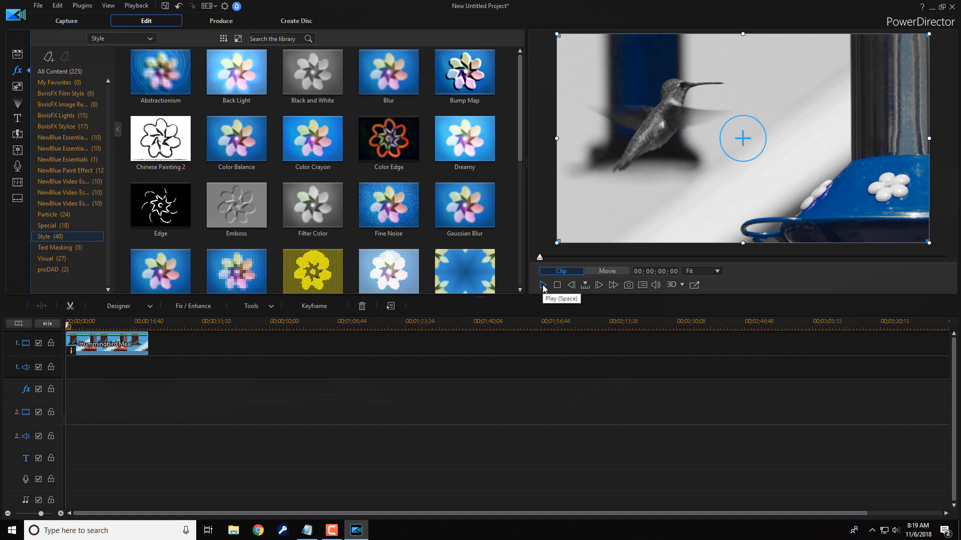
pyautogui.click(542, 285)
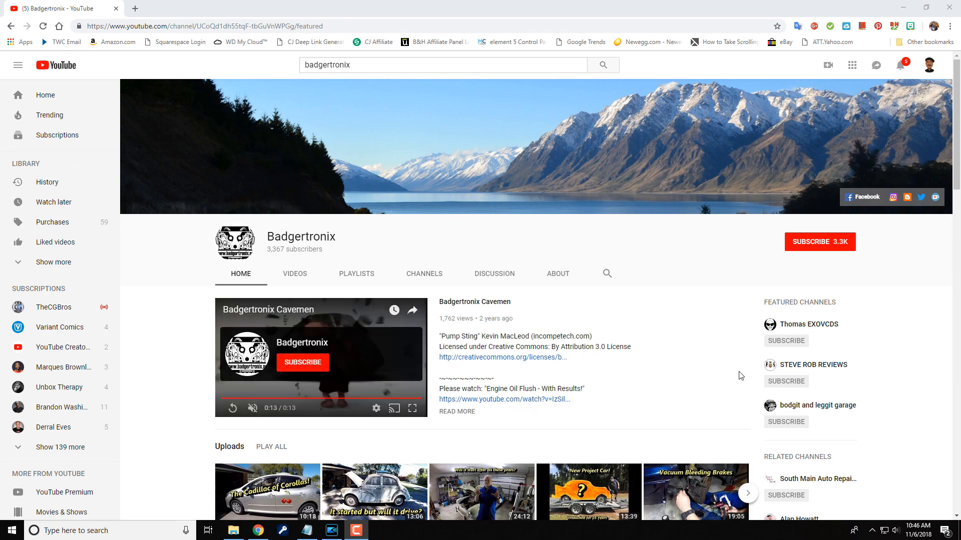
# Scroll down the Badgertronix channel home page past its Ford Focus and VW Golf playlists.
pyautogui.scroll(-3)
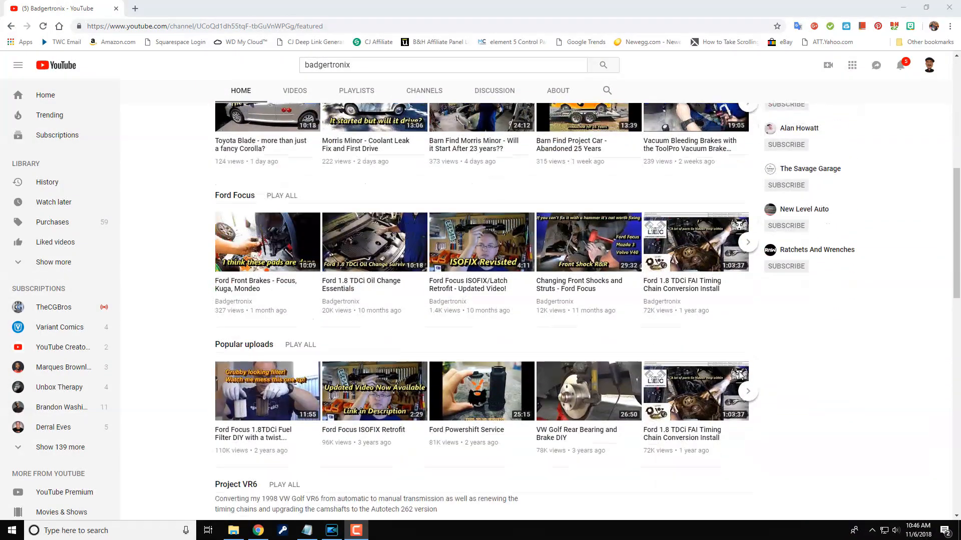
pyautogui.scroll(-3)
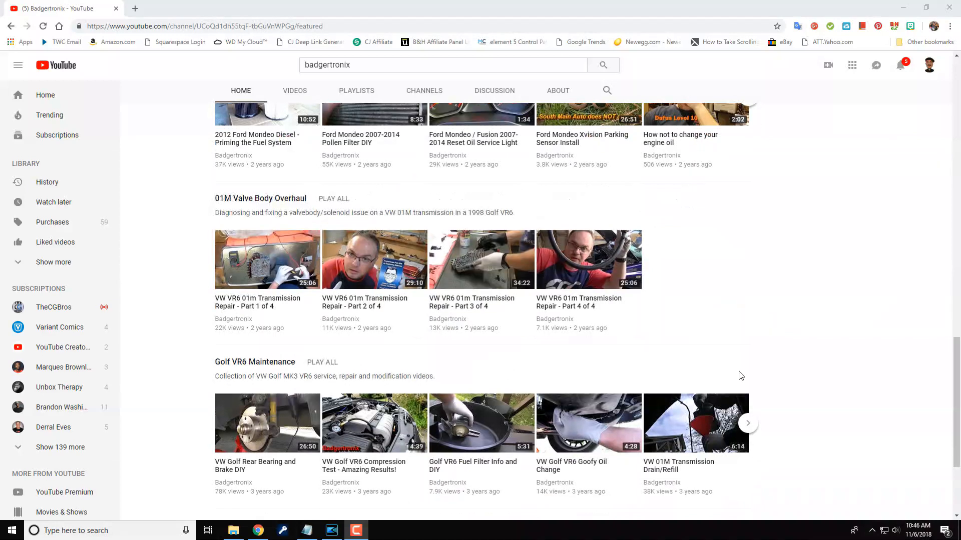